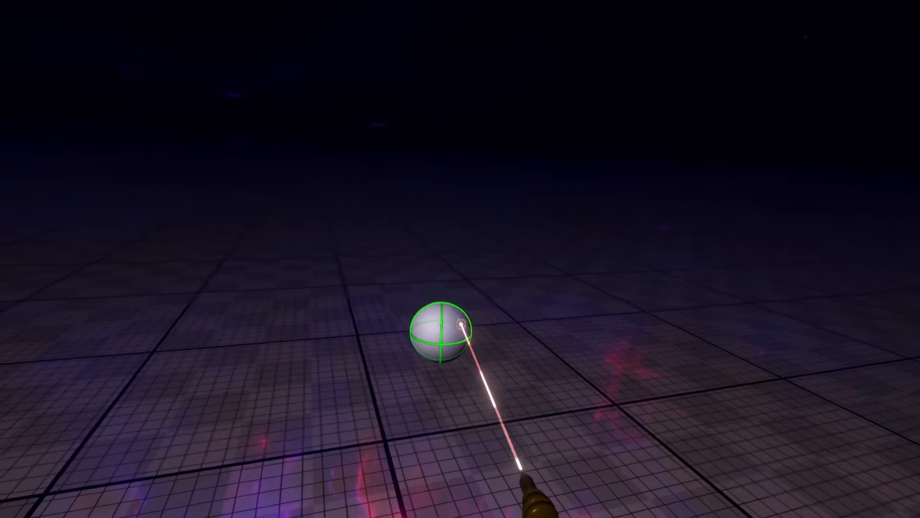
# Select the white sphere to colour it and arrange it beside the green cube.
pyautogui.click(445, 336)
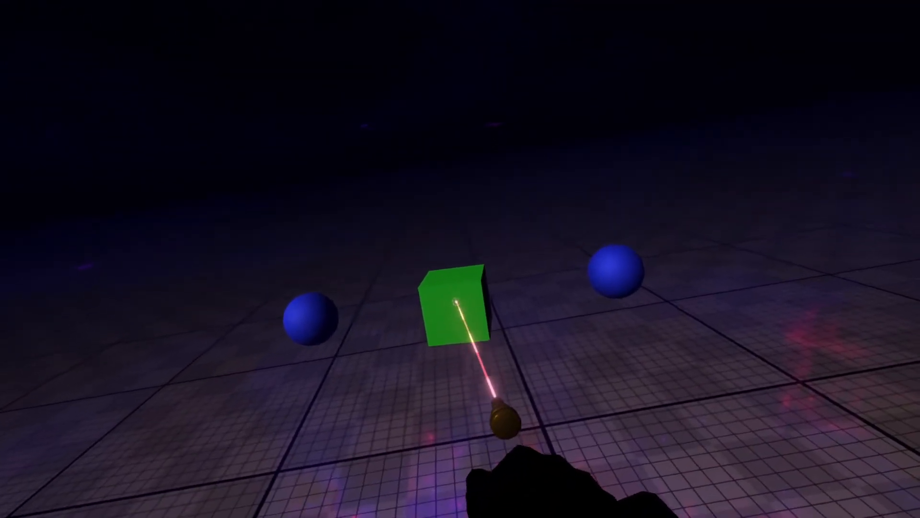
# Attach a LineTransform component from the Transform category to the green cube via its inspector.
pyautogui.click(456, 310)
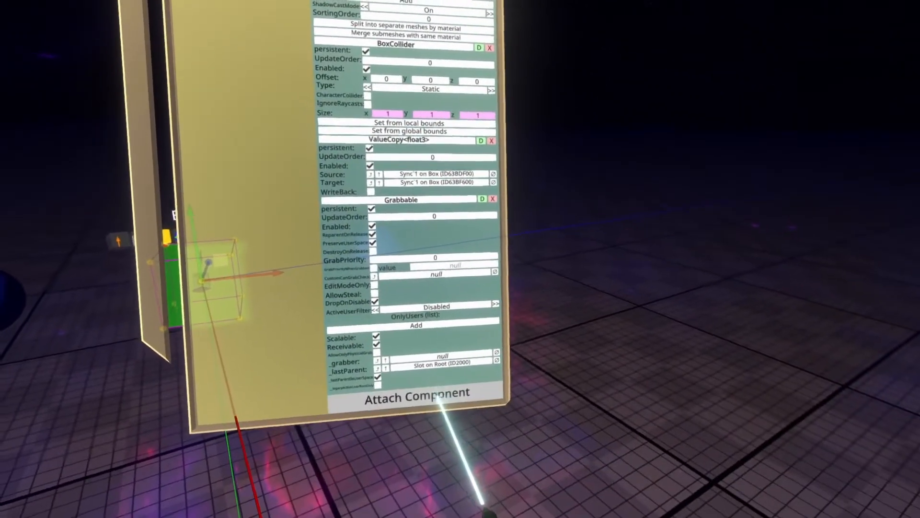
pyautogui.click(416, 395)
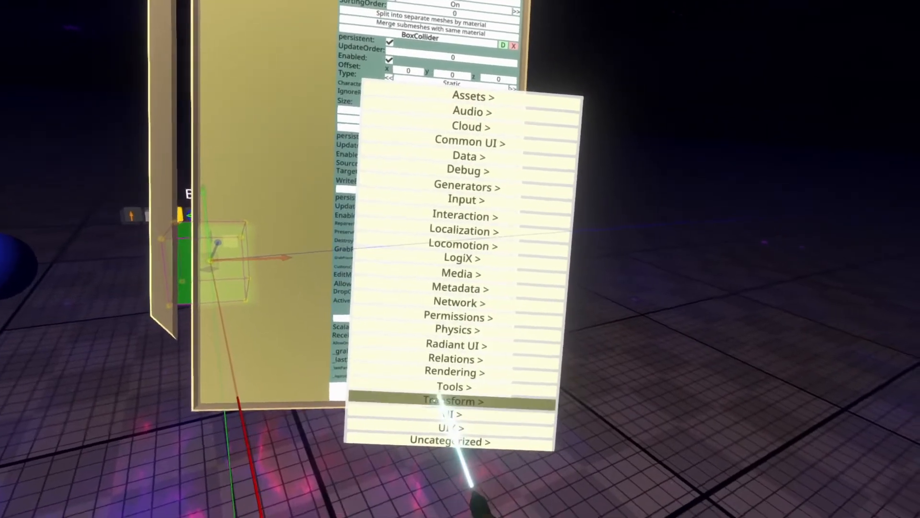
pyautogui.click(455, 400)
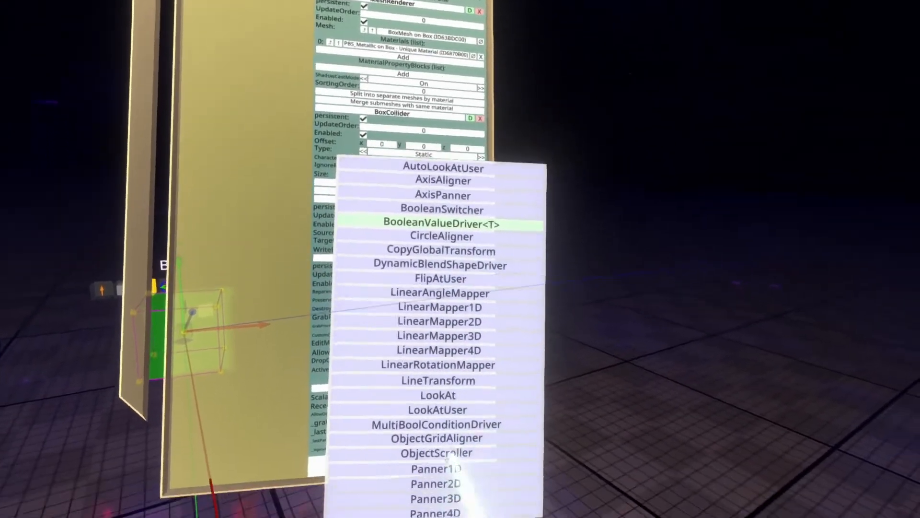
pyautogui.scroll(-3)
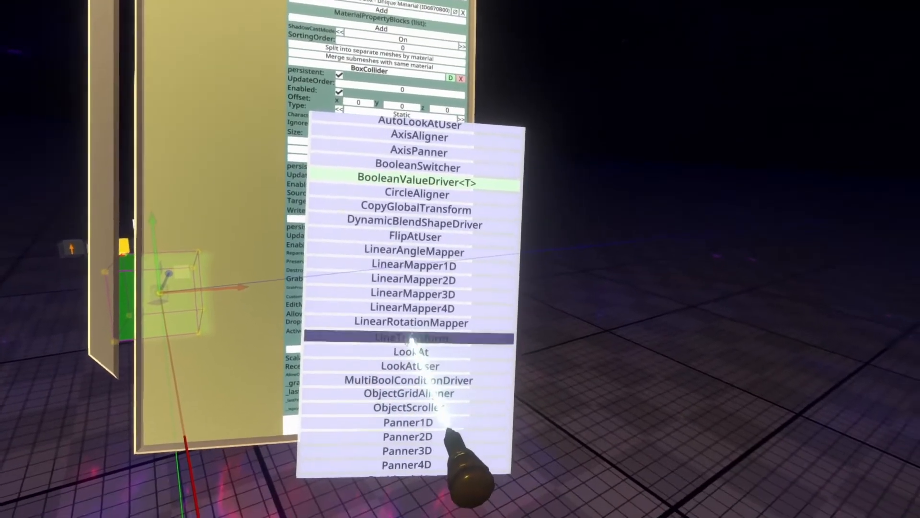
pyautogui.click(411, 337)
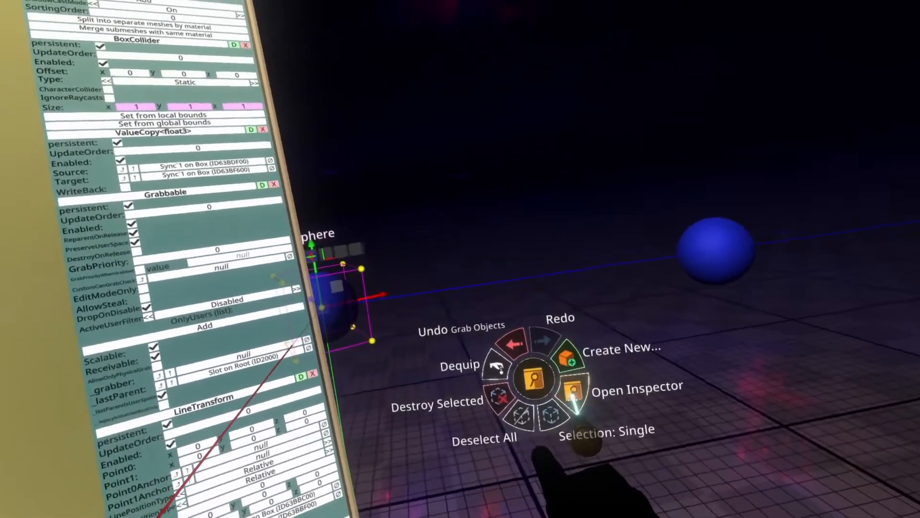
# Pick the left sphere and link it as a LineTransform endpoint slot reference.
pyautogui.click(576, 388)
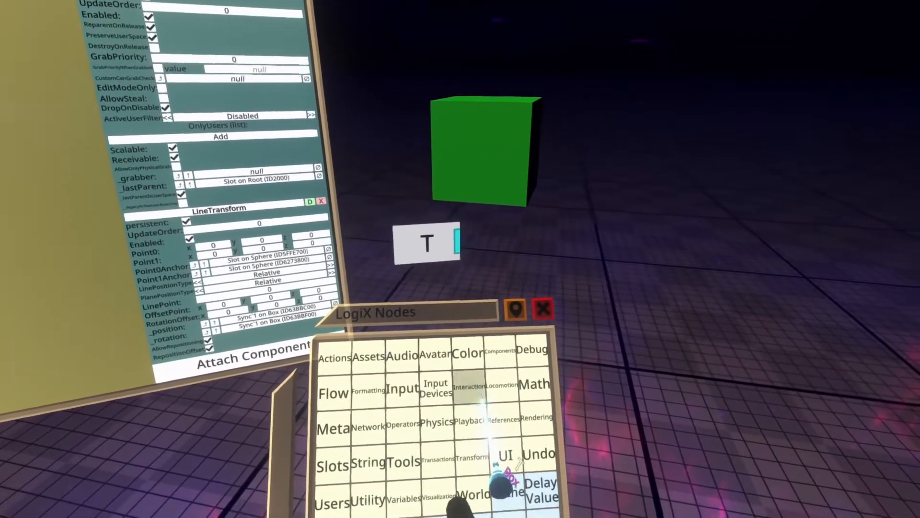
# Show the Math node category (Cos, Lerp, Clamp) in the LogiX node browser.
pyautogui.click(532, 386)
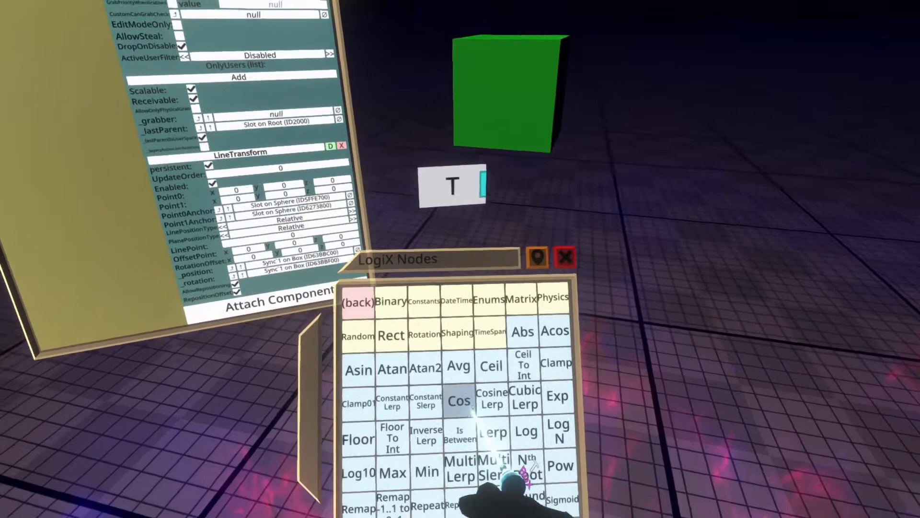